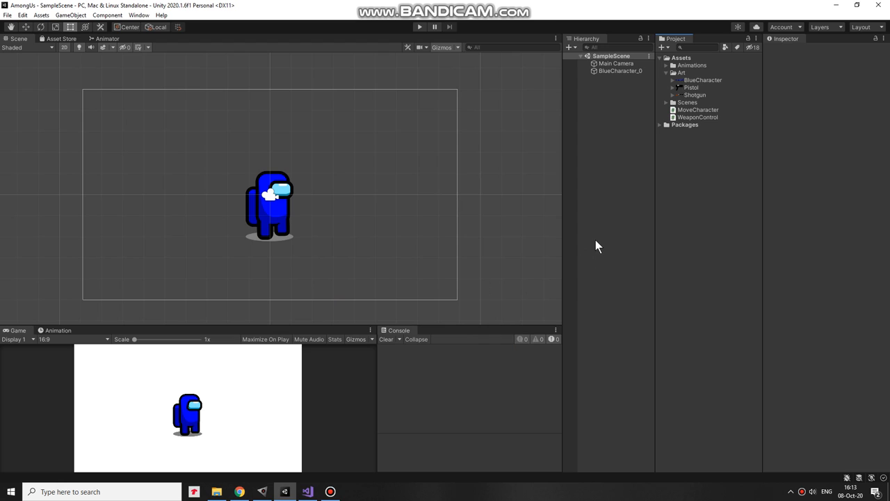
{"action": "mouse_move", "coordinate": [596, 225]}
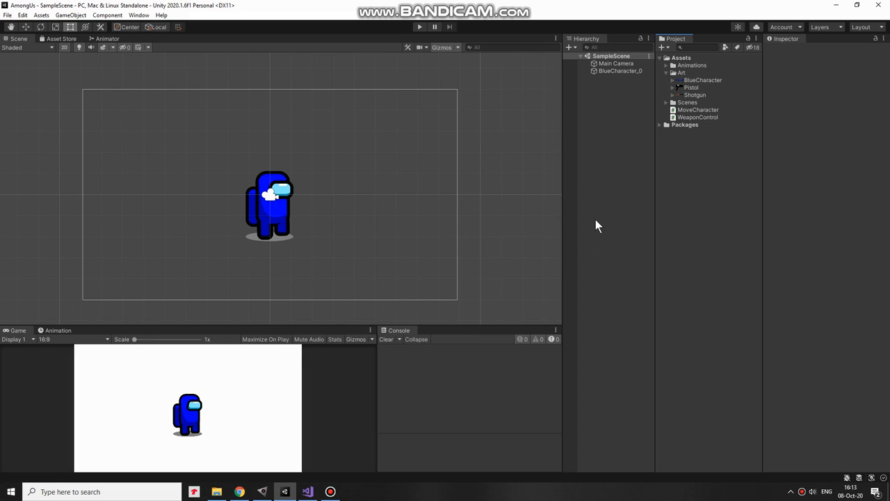
{"action": "mouse_move", "coordinate": [575, 179]}
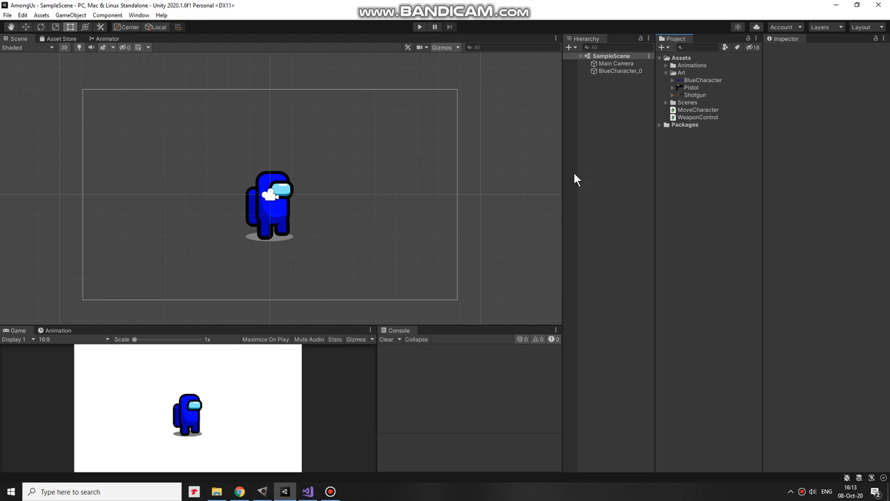
Add the Pistol and Shotgun sprites at 0.5 scale and place them beside the character.
{"action": "left_click", "coordinate": [693, 94]}
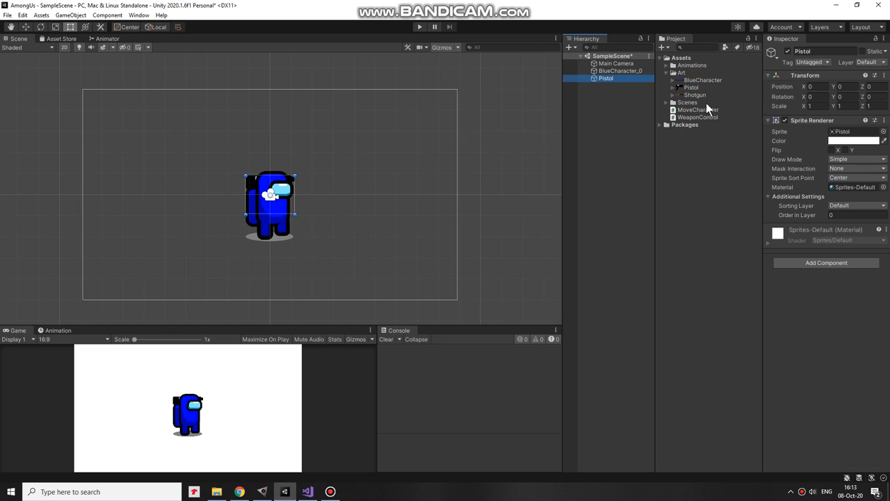
{"action": "left_click", "coordinate": [610, 85]}
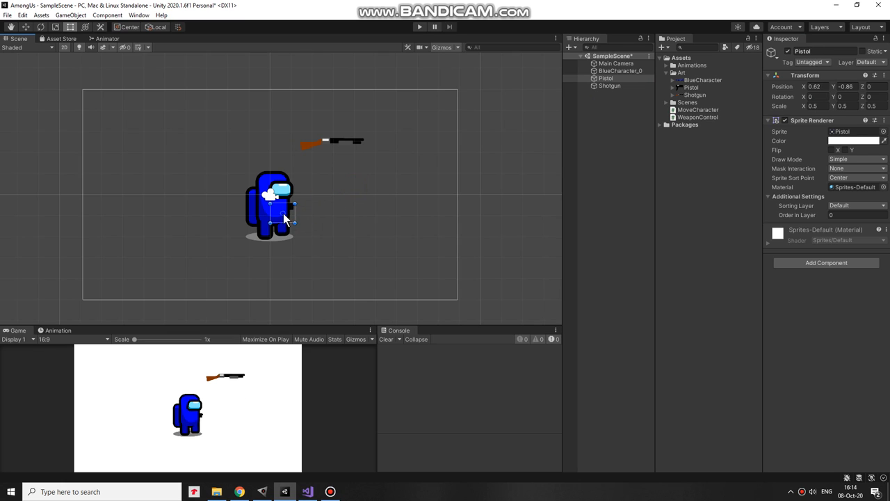
{"action": "left_click_drag", "start_coordinate": [272, 201], "coordinate": [367, 184]}
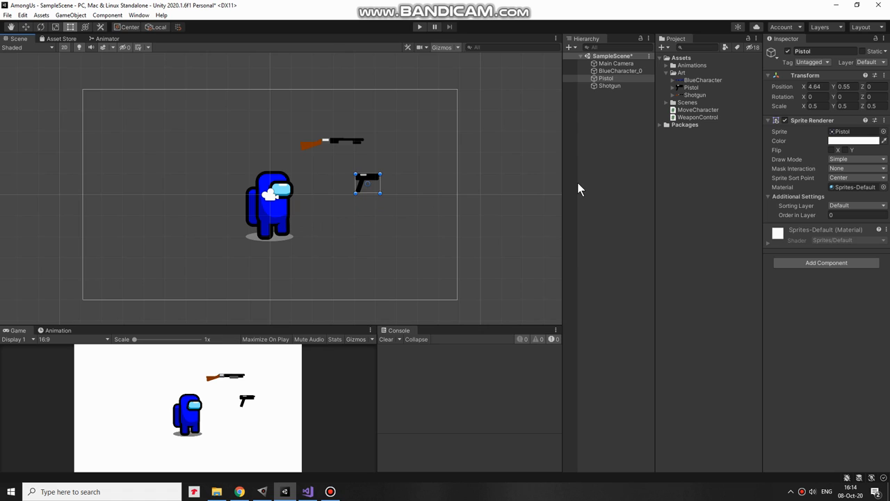
{"action": "mouse_move", "coordinate": [700, 165]}
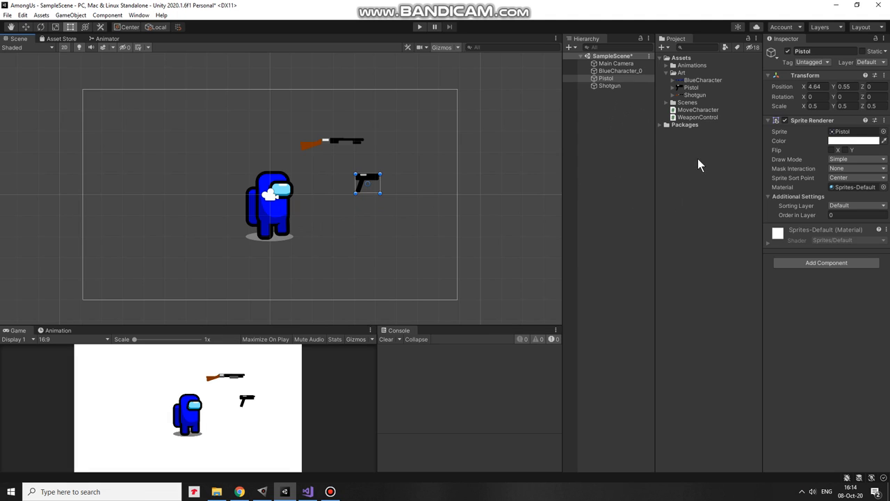
Create an Assets/Resources folder and save the Pistol and Shotgun objects there as prefabs.
{"action": "right_click", "coordinate": [682, 57]}
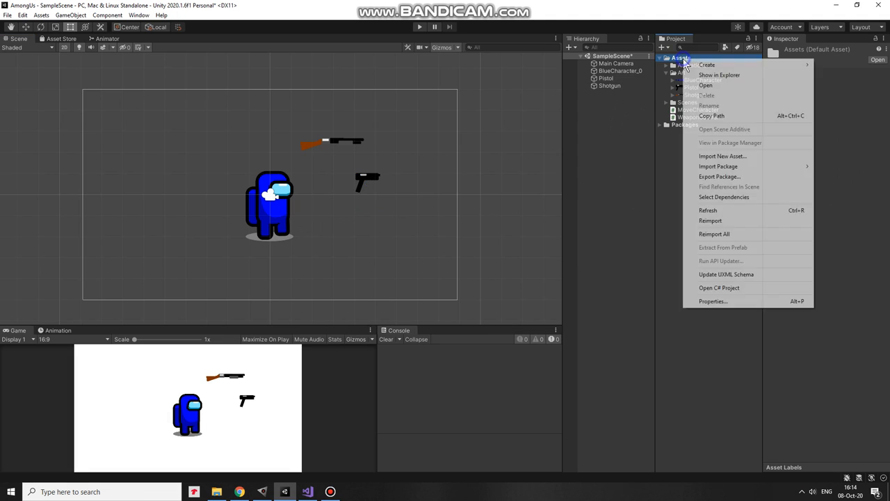
{"action": "left_click", "coordinate": [705, 64]}
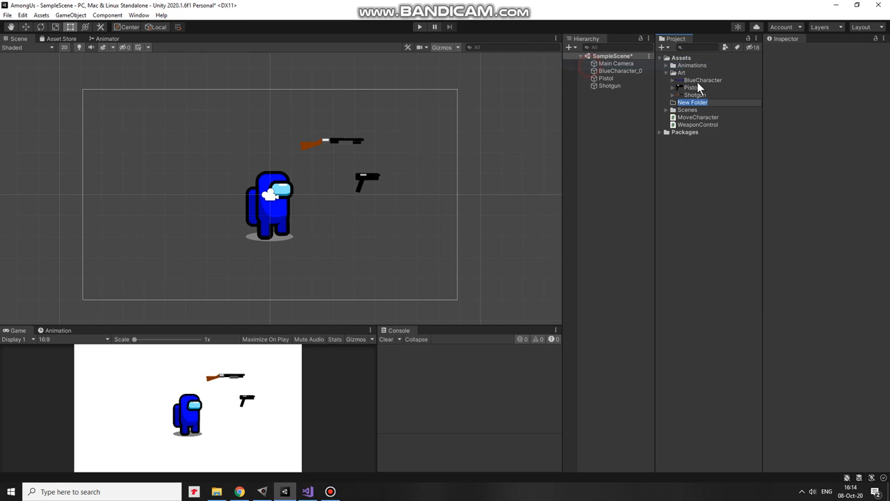
{"action": "type", "text": "Resources"}
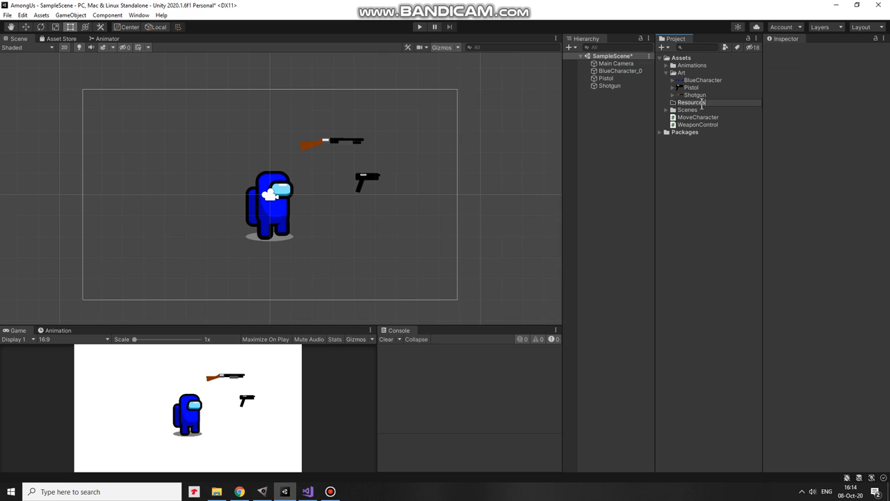
{"action": "left_click", "coordinate": [690, 102]}
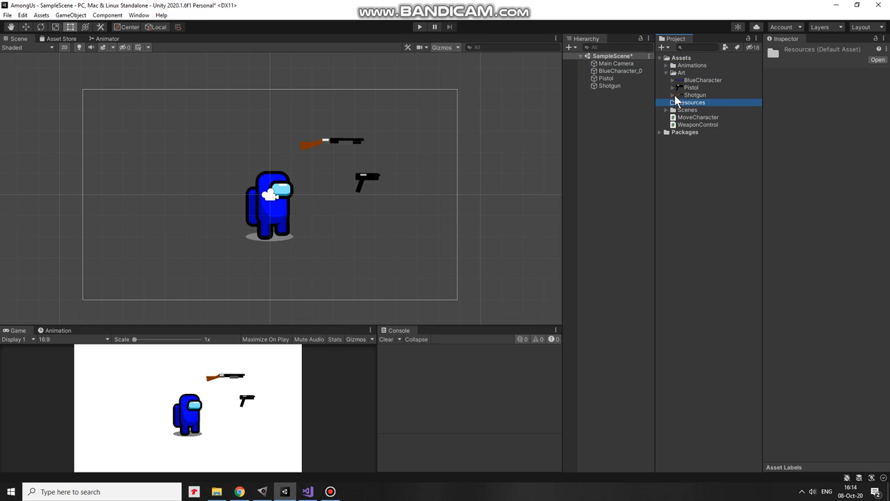
{"action": "left_click", "coordinate": [610, 84]}
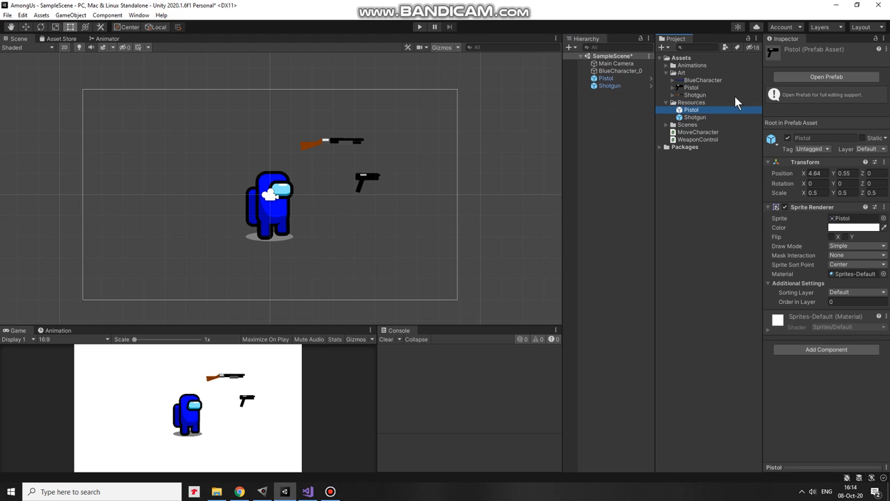
{"action": "mouse_move", "coordinate": [618, 91]}
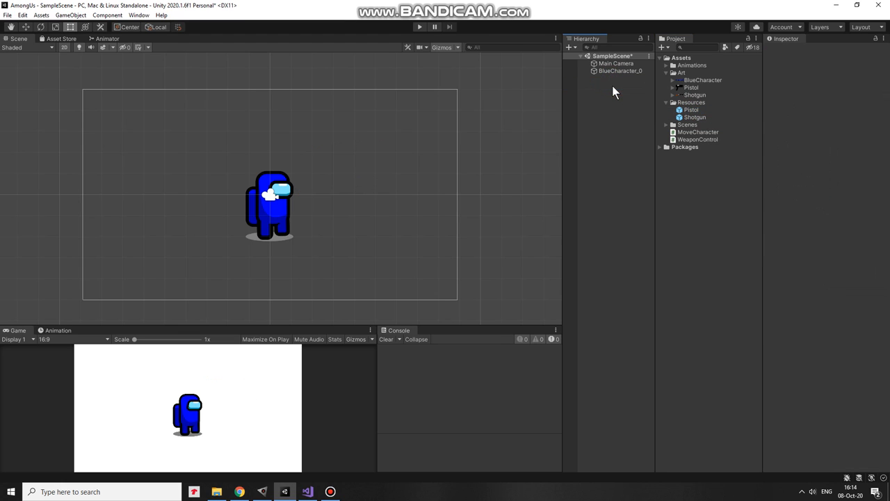
{"action": "mouse_move", "coordinate": [666, 141]}
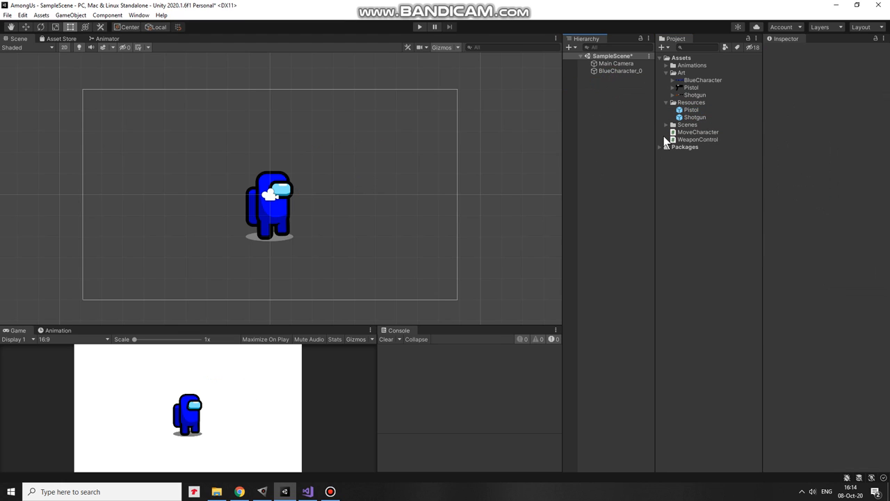
Open WeaponControl in Visual Studio and scroll to the SwitchWeapon code loading the Pistol prefab.
{"action": "left_click", "coordinate": [697, 139]}
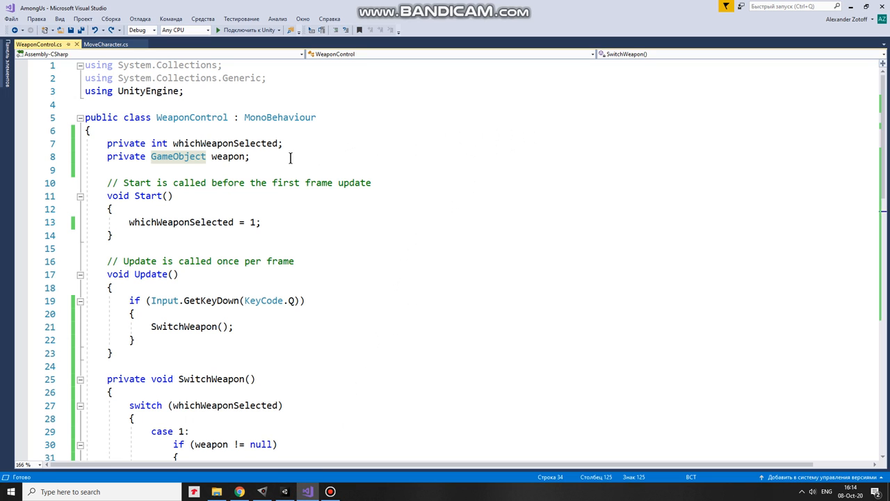
{"action": "mouse_move", "coordinate": [425, 235]}
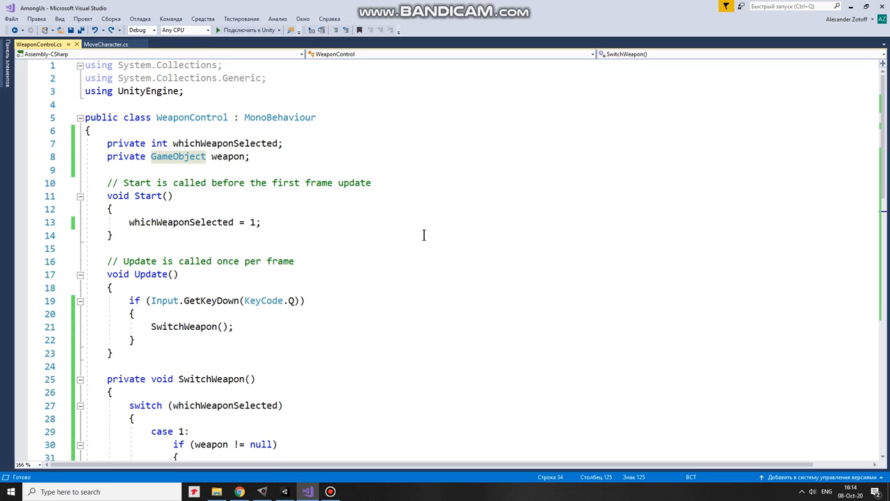
{"action": "scroll", "scroll_direction": "down", "scroll_amount": 3}
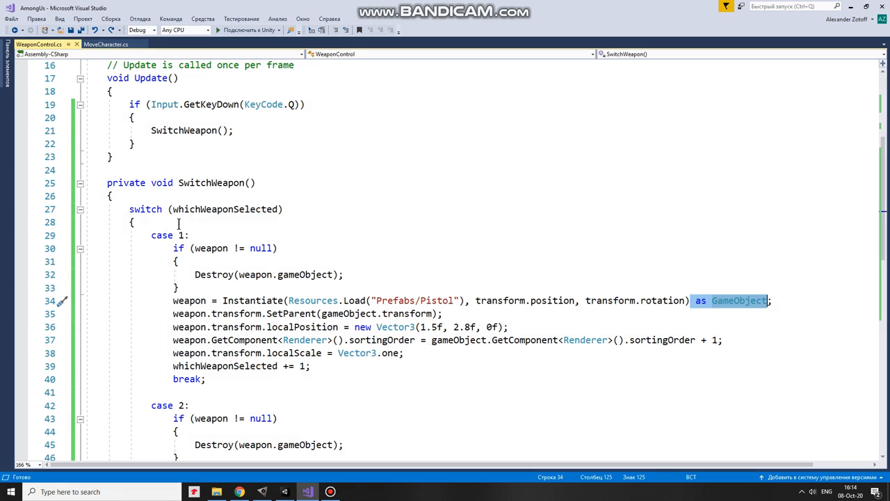
{"action": "scroll", "scroll_direction": "down", "scroll_amount": 3}
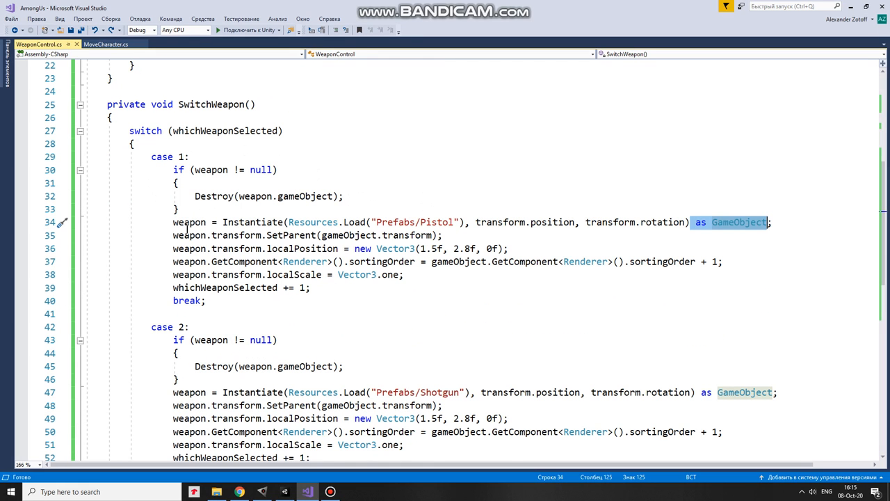
{"action": "mouse_move", "coordinate": [396, 222]}
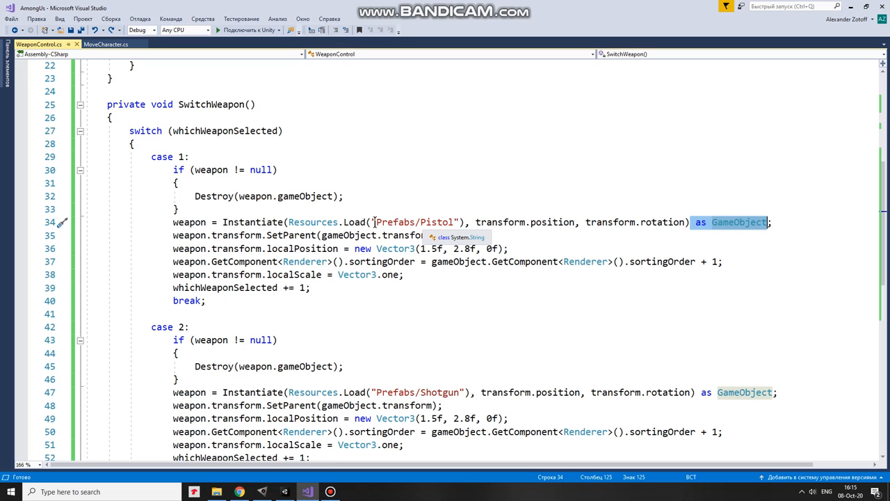
{"action": "mouse_move", "coordinate": [470, 207]}
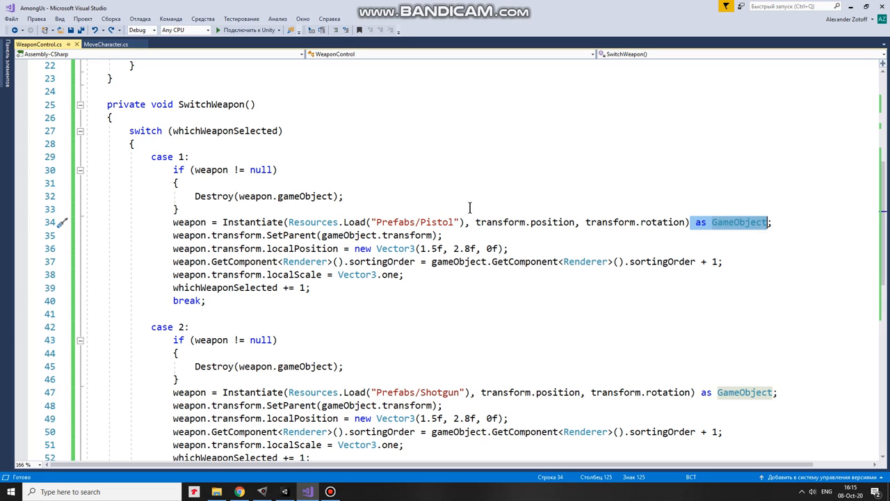
{"action": "mouse_move", "coordinate": [787, 172]}
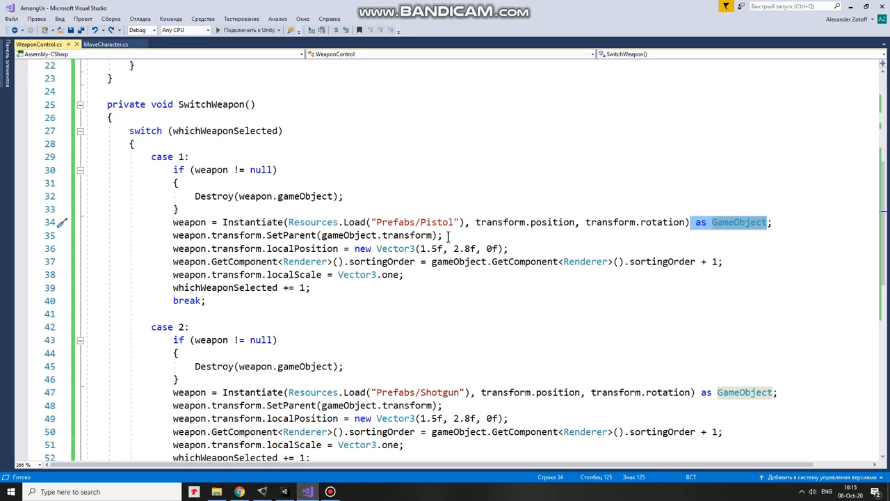
{"action": "mouse_move", "coordinate": [473, 249]}
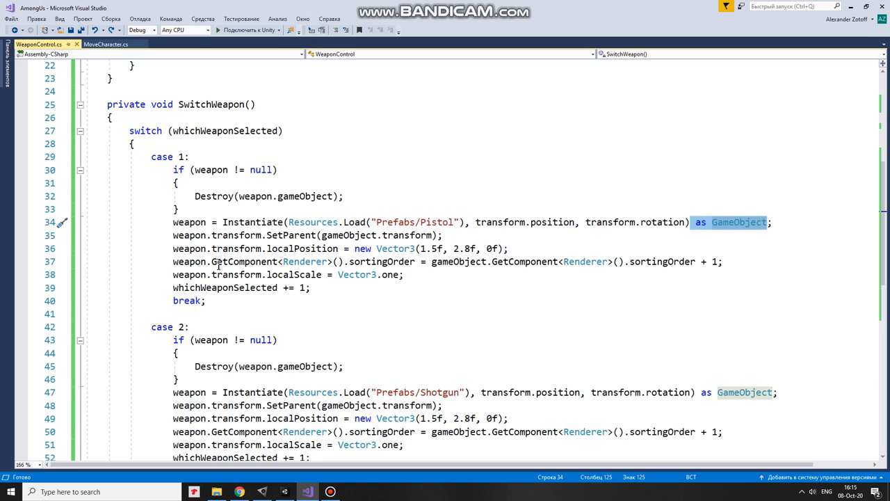
{"action": "mouse_move", "coordinate": [633, 270]}
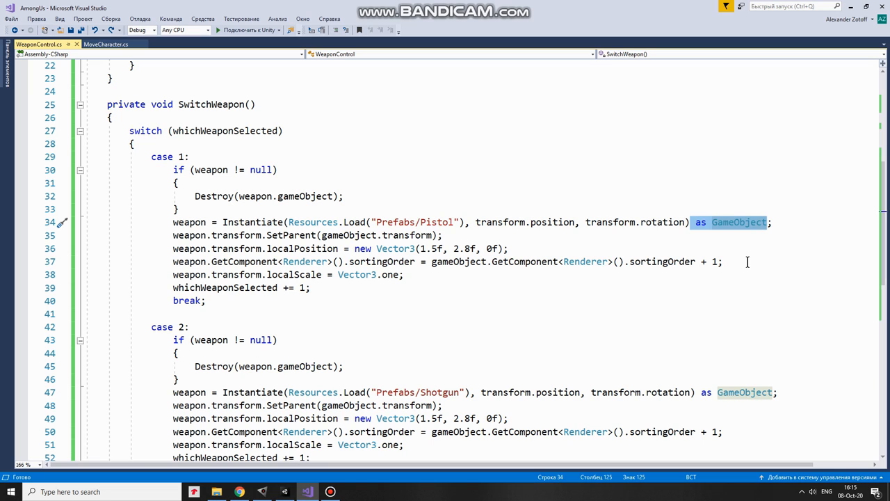
{"action": "mouse_move", "coordinate": [436, 270]}
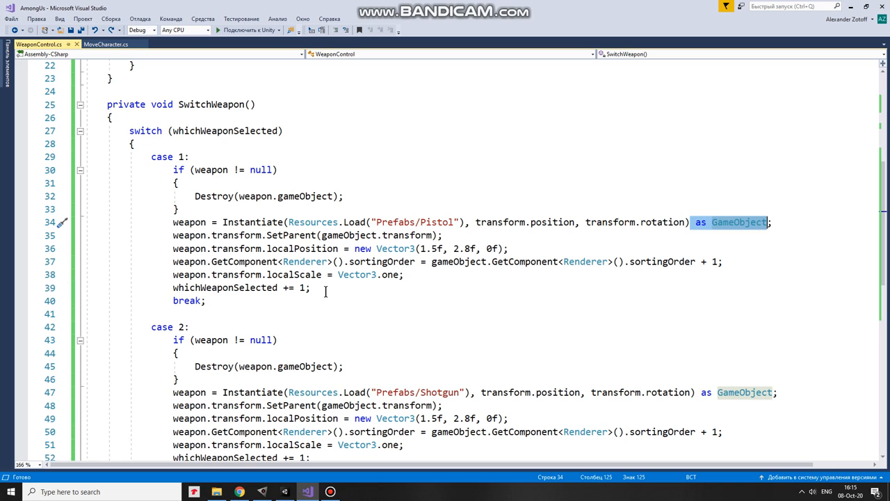
Scroll to SwitchWeapon's end, where whichWeaponSelected resets to 1 after exceeding 2.
{"action": "scroll", "scroll_direction": "down", "scroll_amount": 3}
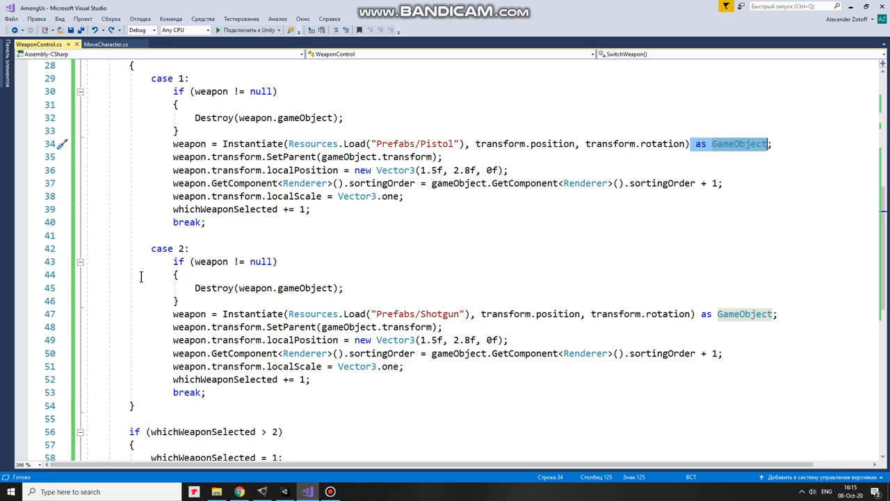
{"action": "mouse_move", "coordinate": [523, 321]}
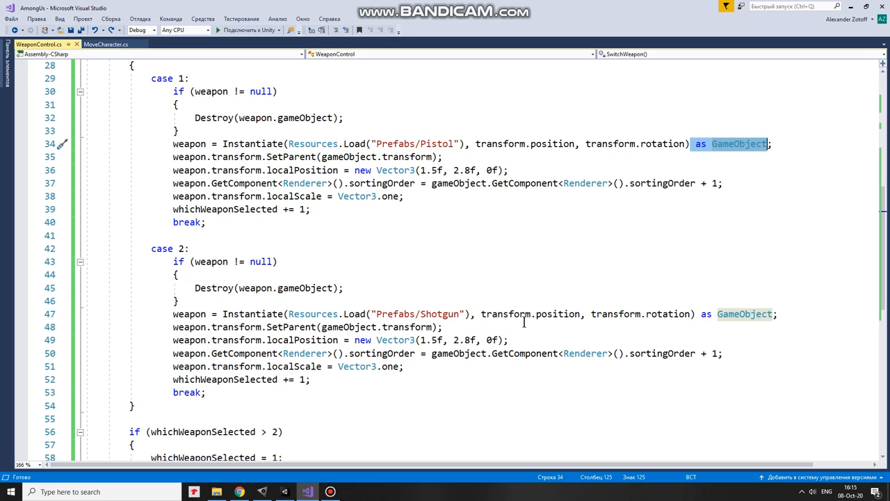
{"action": "mouse_move", "coordinate": [555, 299]}
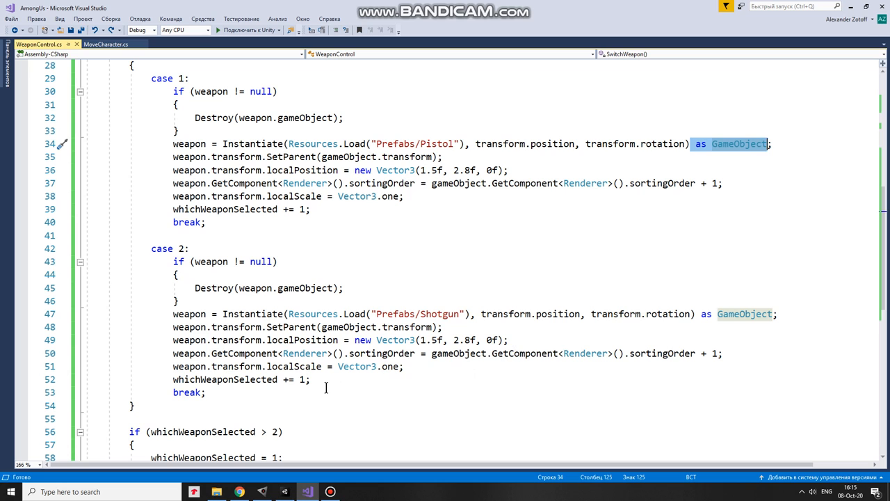
{"action": "scroll", "scroll_direction": "down", "scroll_amount": 3}
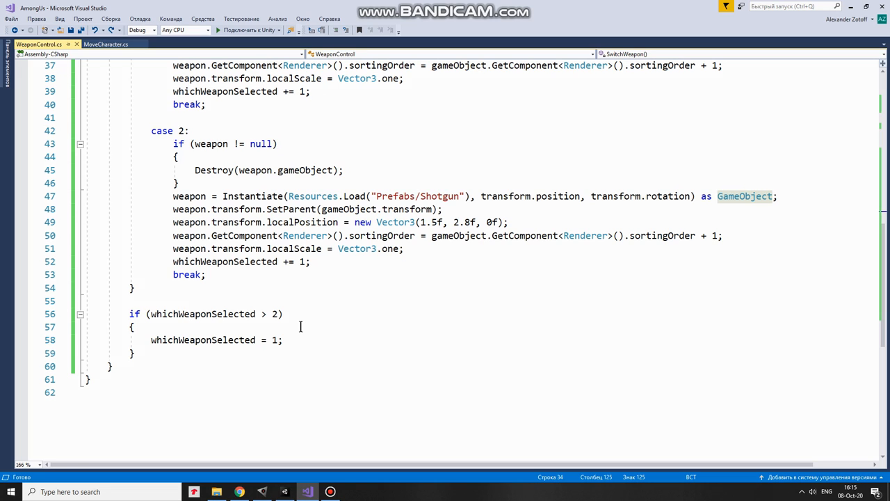
{"action": "mouse_move", "coordinate": [325, 386]}
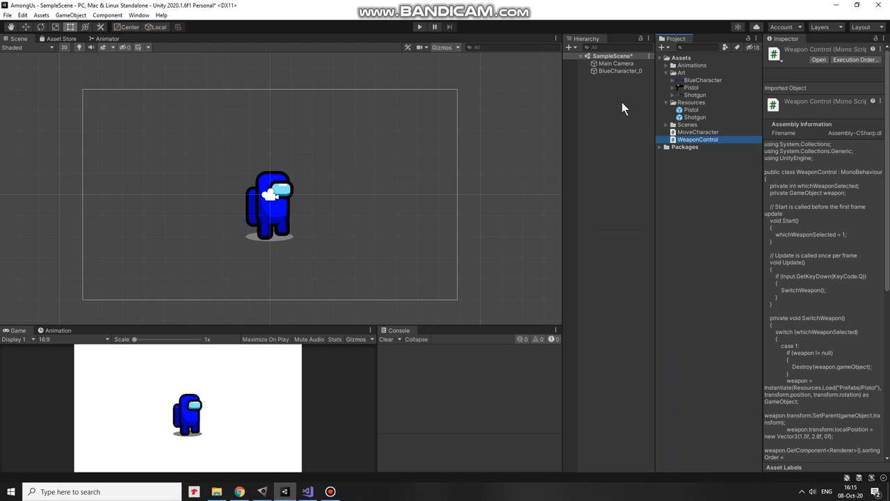
{"action": "mouse_move", "coordinate": [623, 80]}
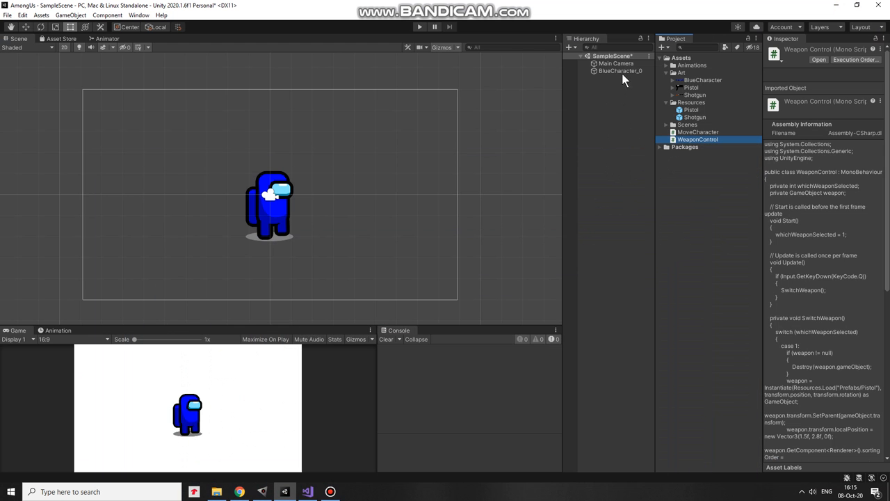
Select BlueCharacter_0 and scroll the Inspector to its Weapon Control (Script) component.
{"action": "left_click", "coordinate": [620, 70]}
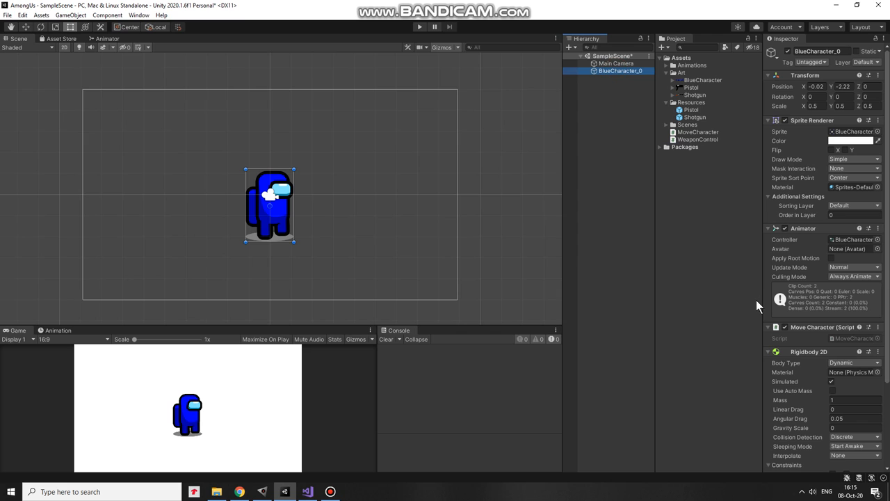
{"action": "scroll", "scroll_direction": "down", "scroll_amount": 3}
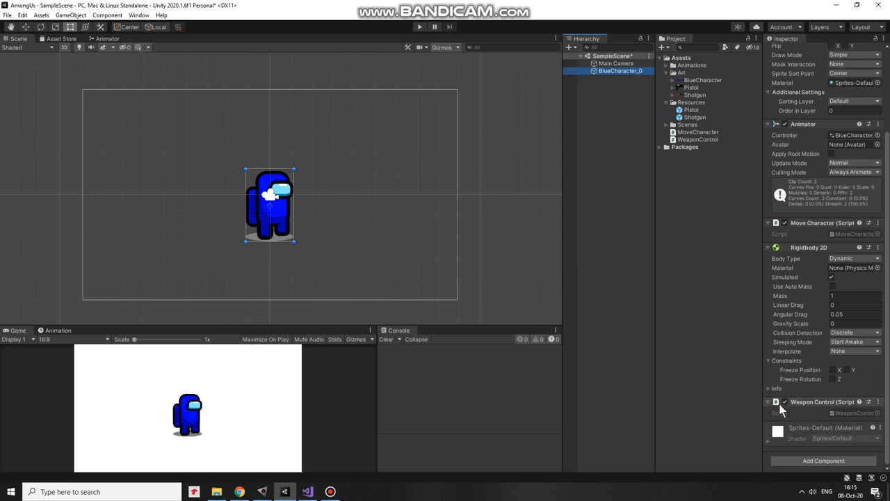
{"action": "mouse_move", "coordinate": [799, 409]}
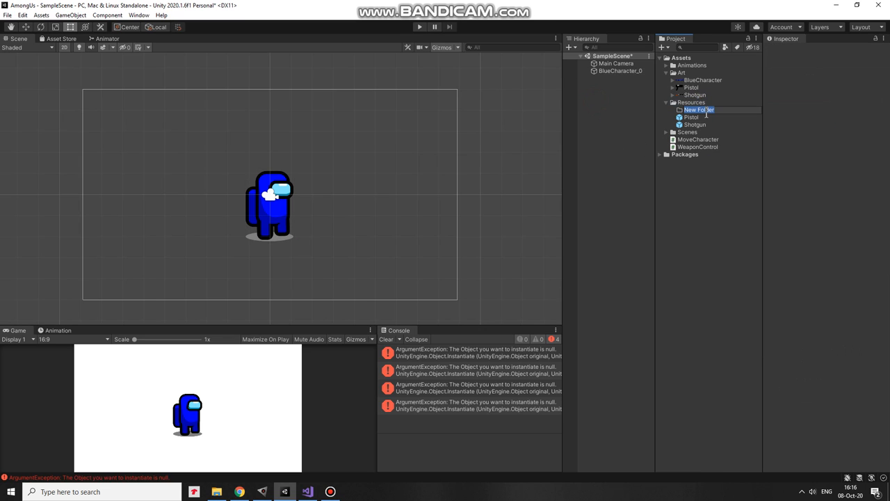
Name the new Resources subfolder Prefabs and move the Pistol and Shotgun prefabs into it.
{"action": "left_click", "coordinate": [691, 117]}
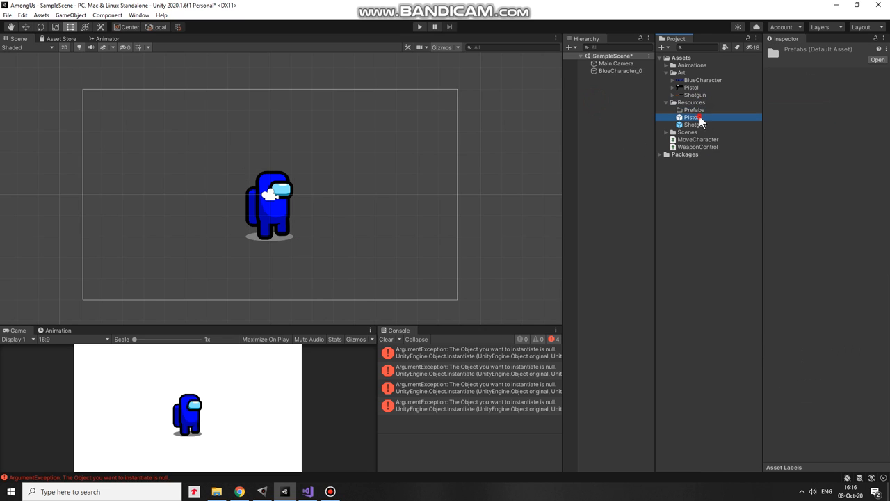
{"action": "left_click", "coordinate": [701, 124]}
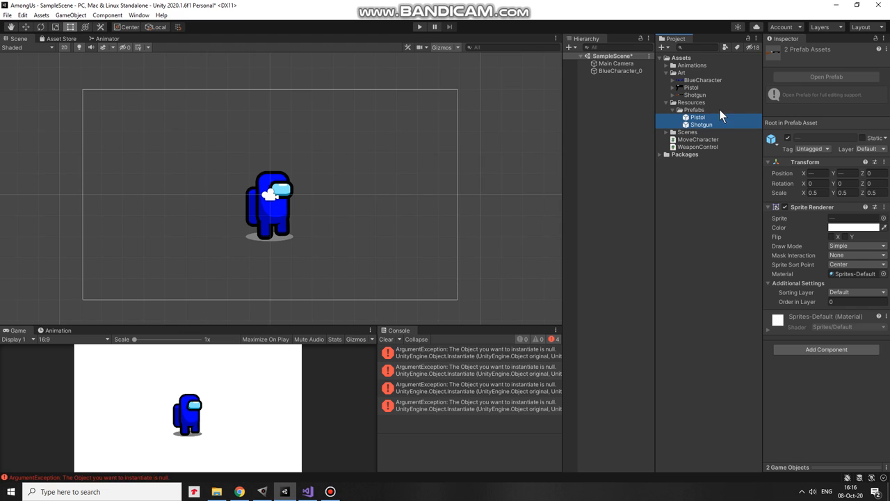